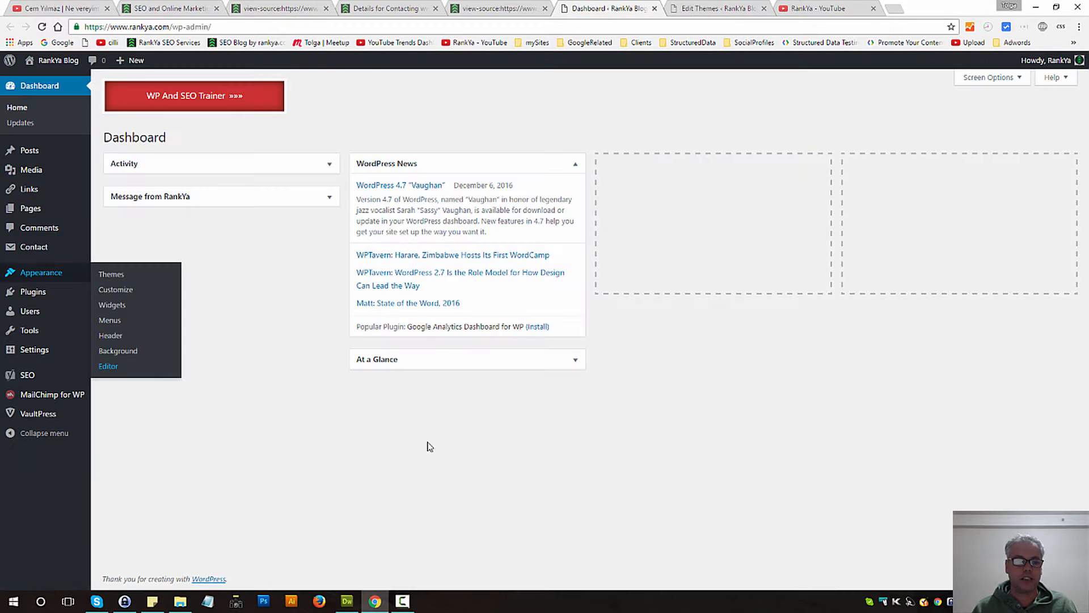
pyautogui.moveTo(107, 367)
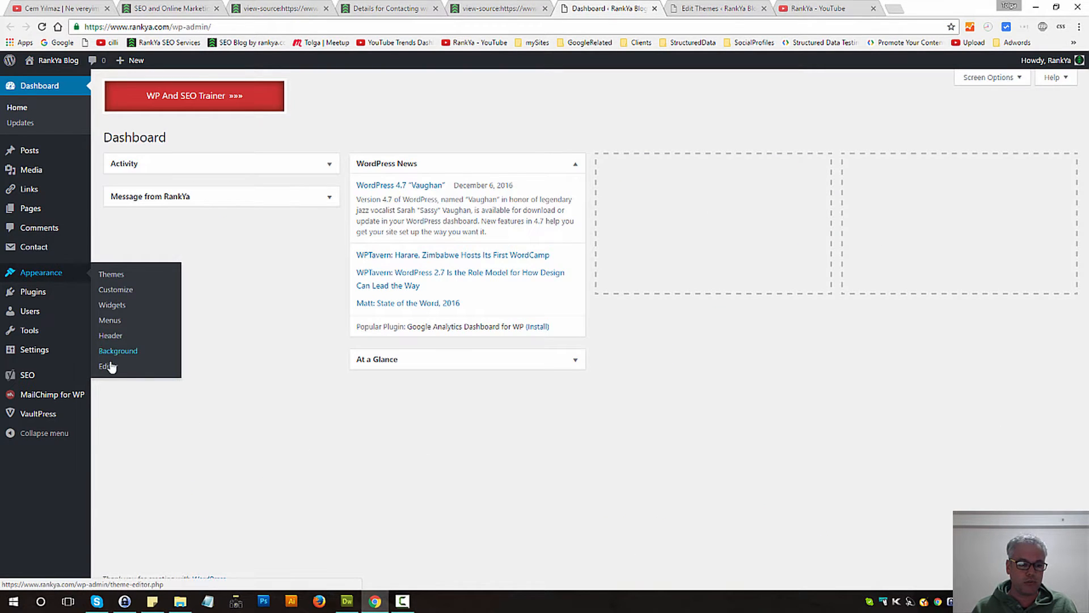
# - Open the theme file editor showing the RankYa Theme Child stylesheet
pyautogui.click(106, 366)
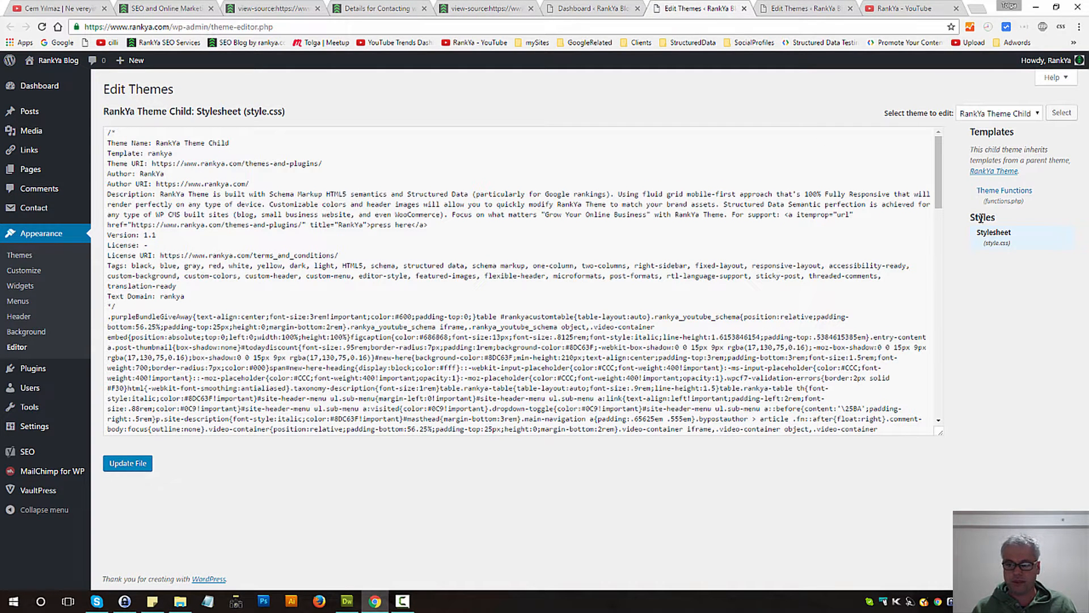
# - Switch to the parent RankYa Theme, open functions.php and select all its code
pyautogui.click(997, 113)
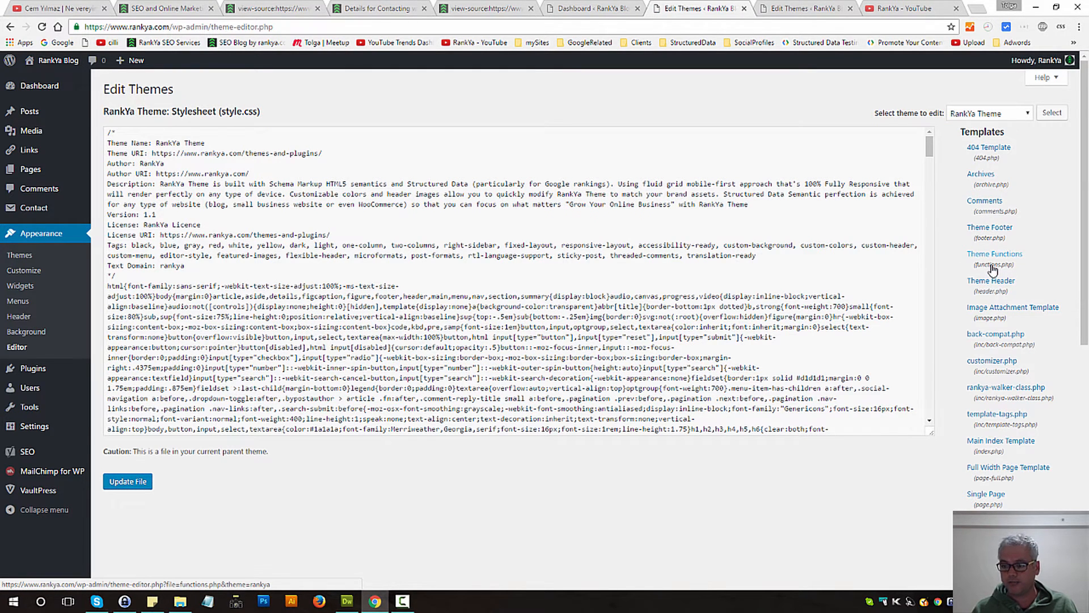
pyautogui.click(994, 253)
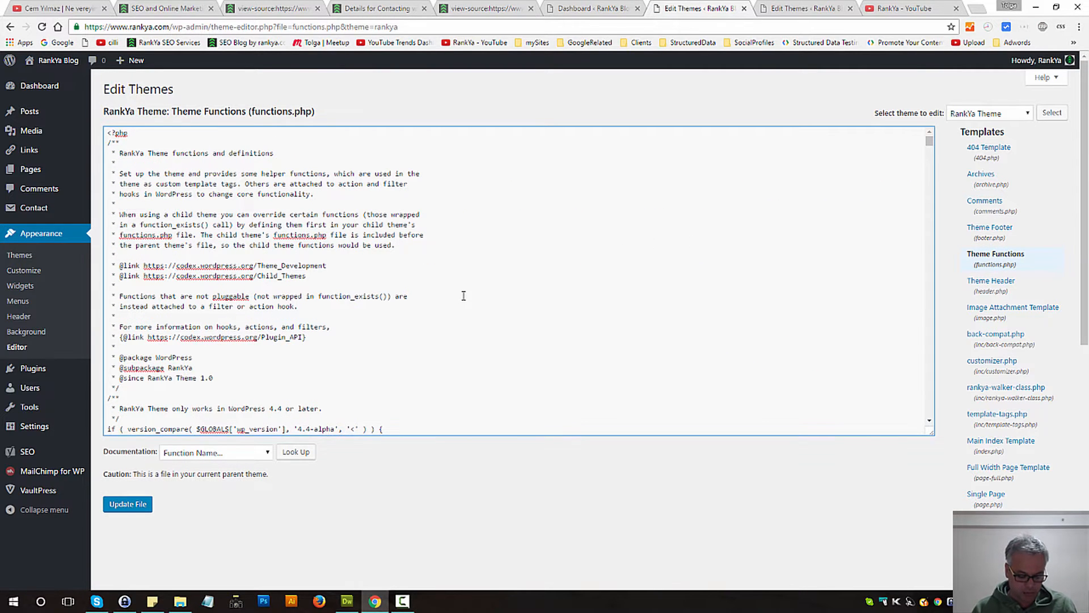
pyautogui.press('ctrl+a')
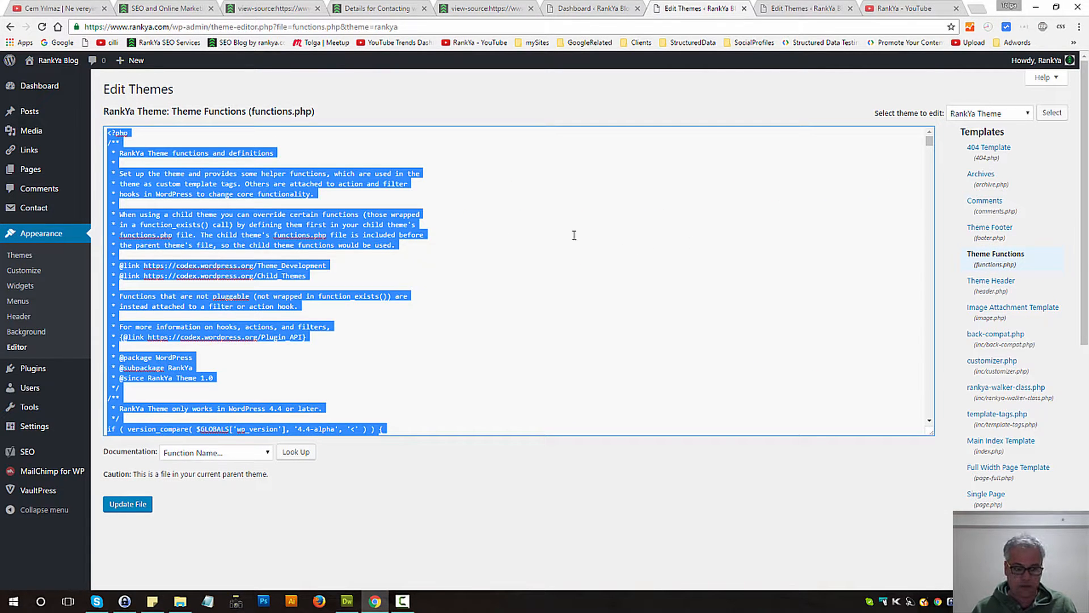
# - Show the drafted rankya_contactform7check_dequeue function in Notepad, then in Dreamweaver
pyautogui.click(207, 602)
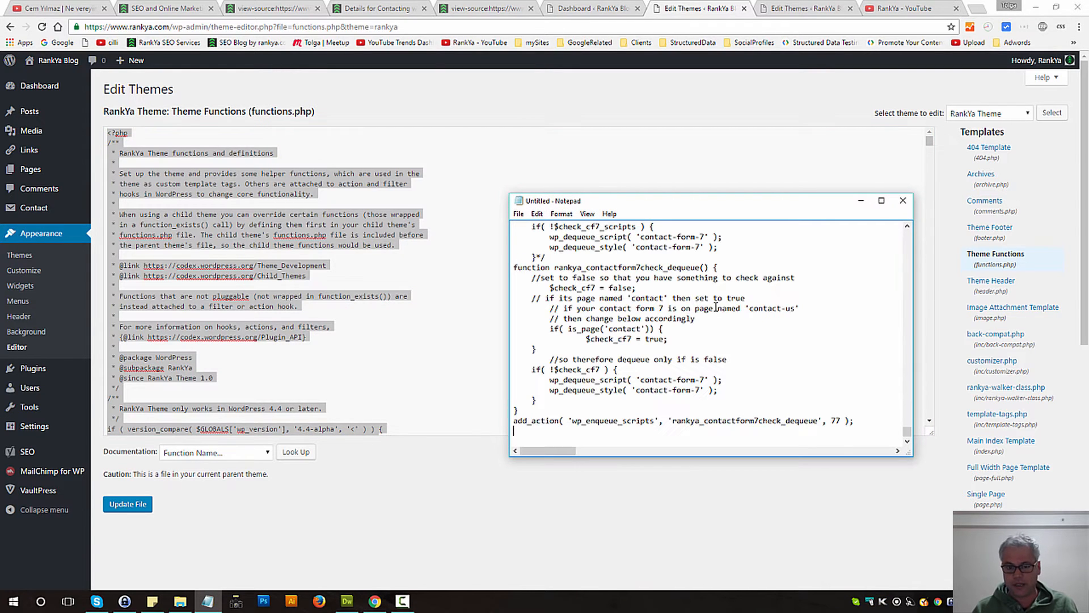
pyautogui.click(518, 214)
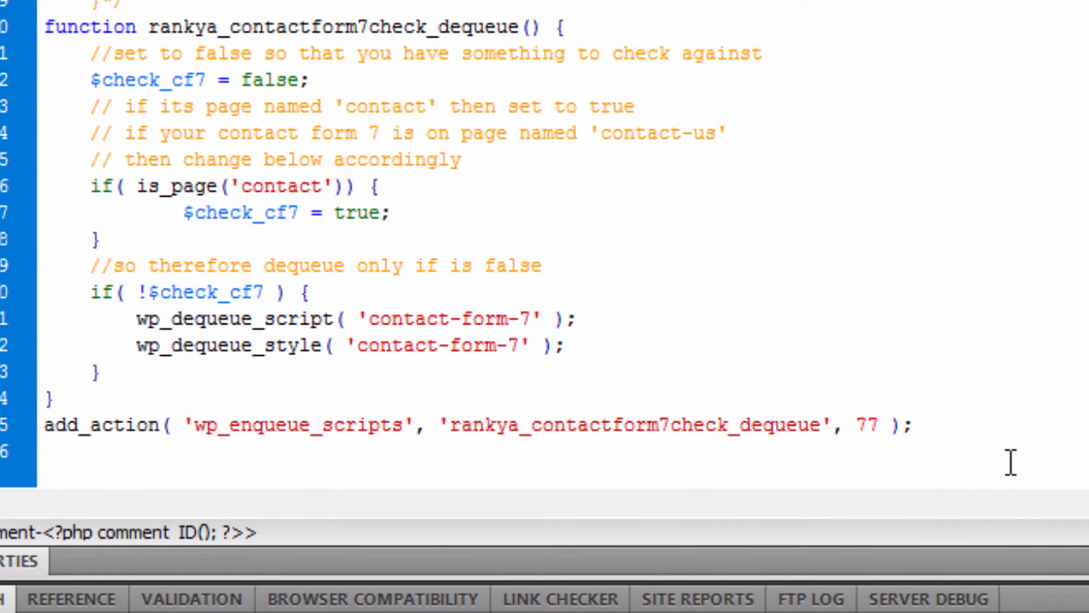
# - Copy the dequeue function (lines 900–915) from Dreamweaver into the end of functions.php
pyautogui.moveTo(101, 107); pyautogui.dragTo(904, 423)
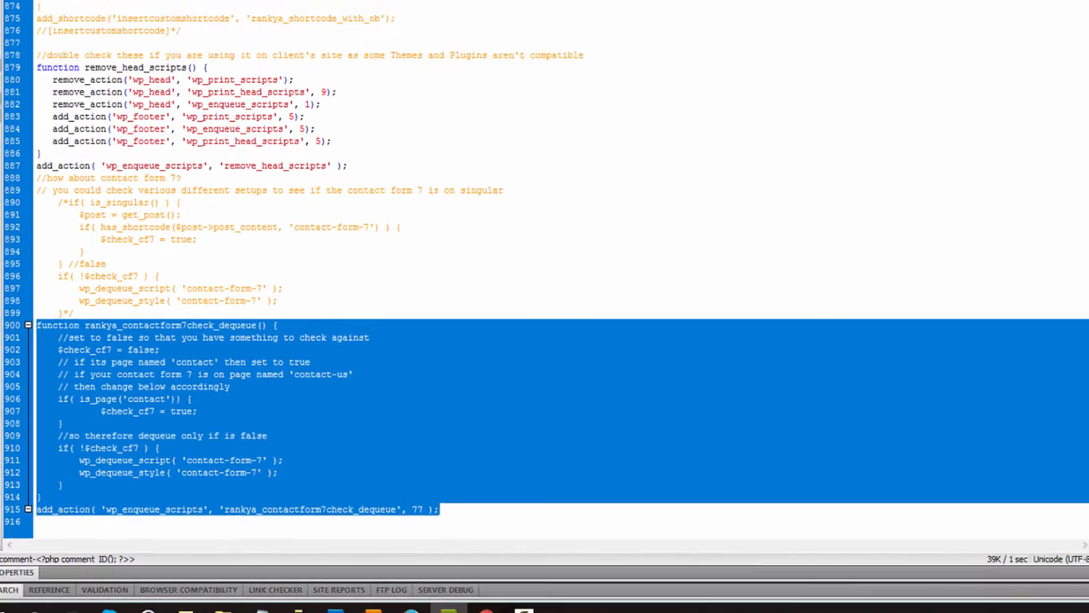
pyautogui.click(375, 601)
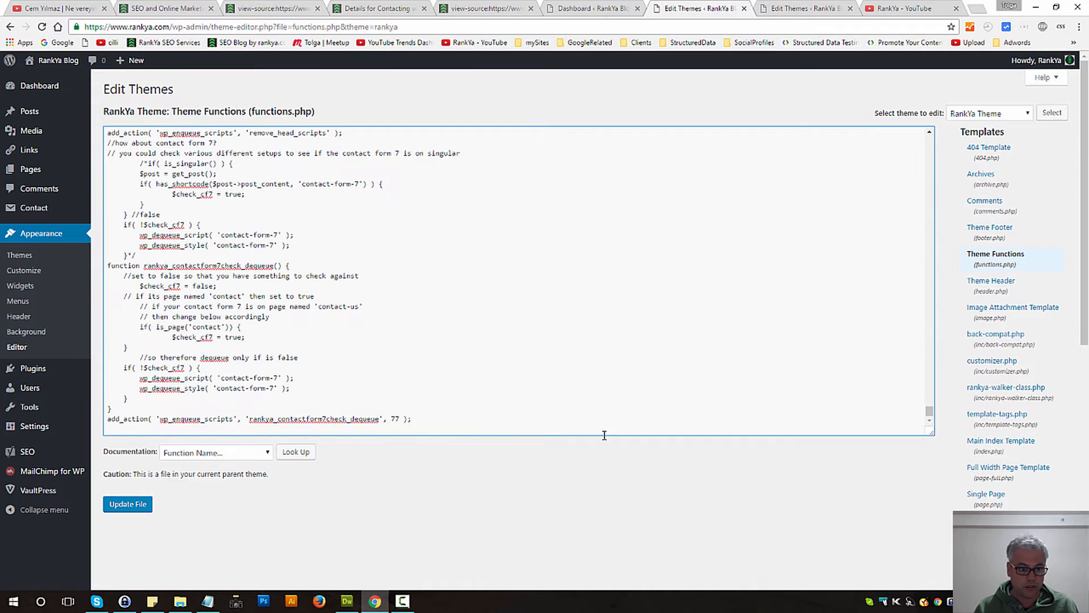
# - Demonstrate changing is_page('contact') to 'contact-us', keep 'contact', update the file and view the homepage
pyautogui.moveTo(105, 264); pyautogui.dragTo(411, 419)
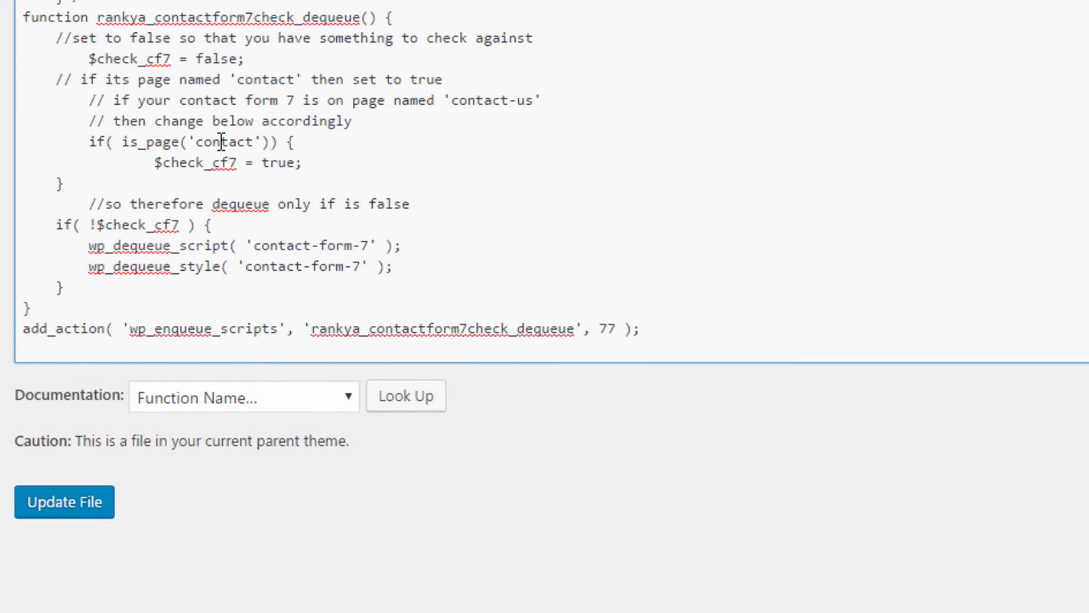
pyautogui.doubleClick(223, 142)
pyautogui.write('-u')
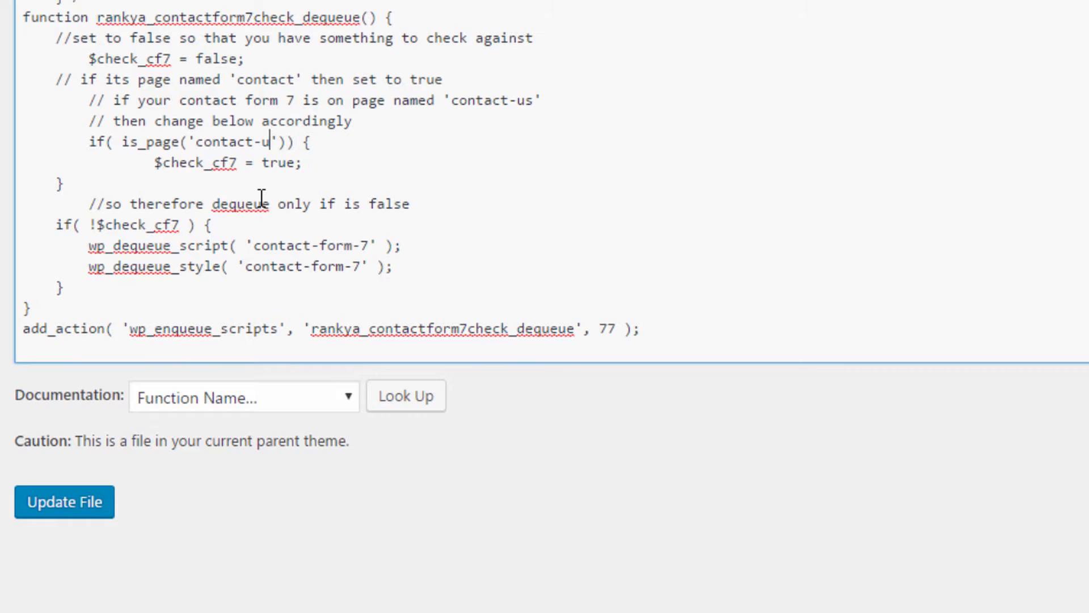
pyautogui.write('s')
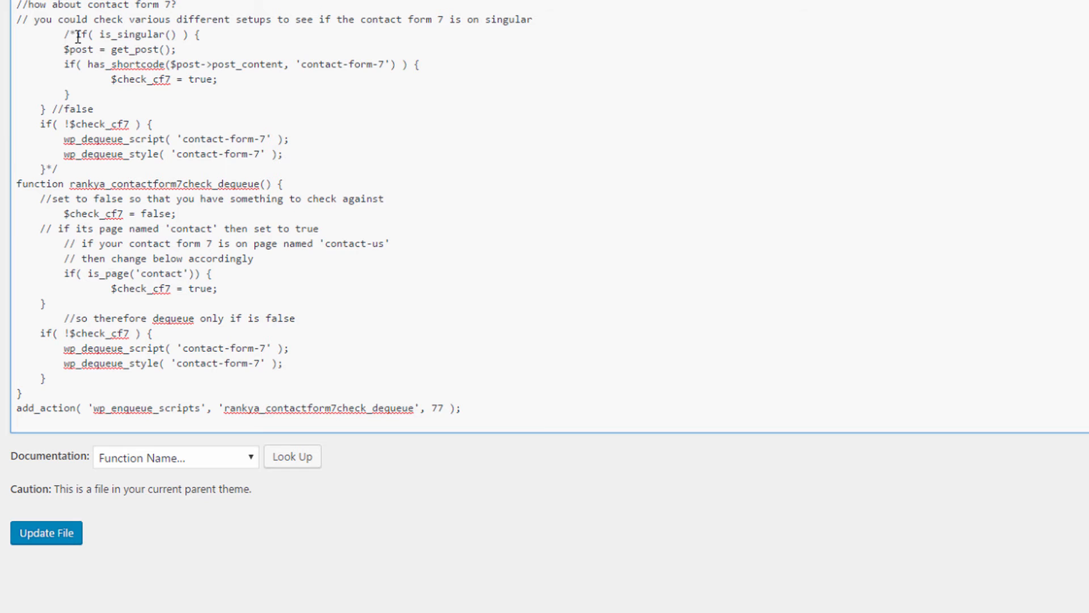
pyautogui.moveTo(78, 33); pyautogui.dragTo(69, 92)
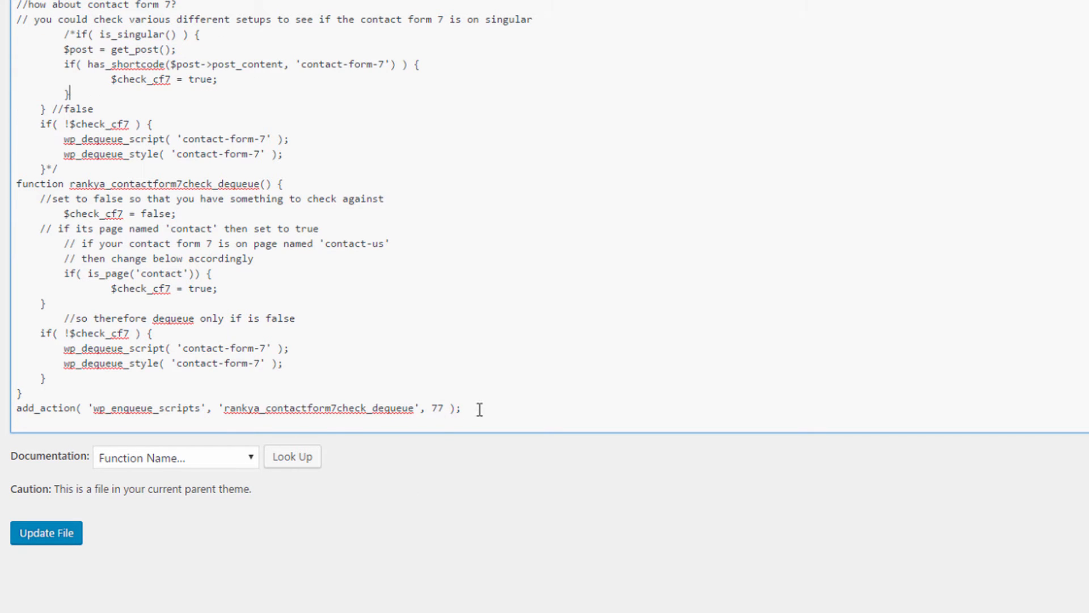
pyautogui.scroll(-3)
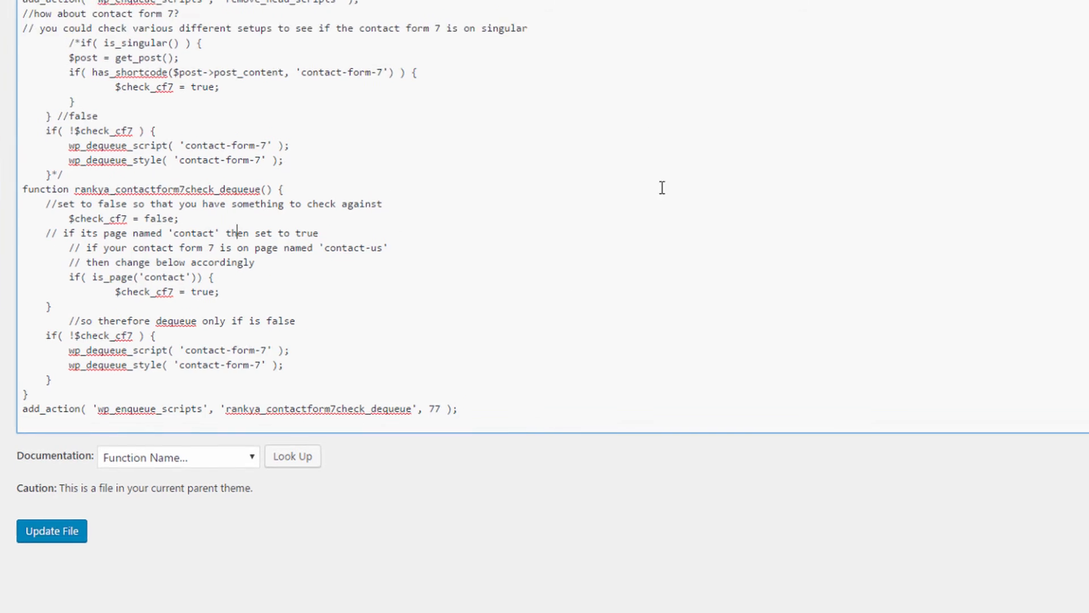
pyautogui.click(160, 7)
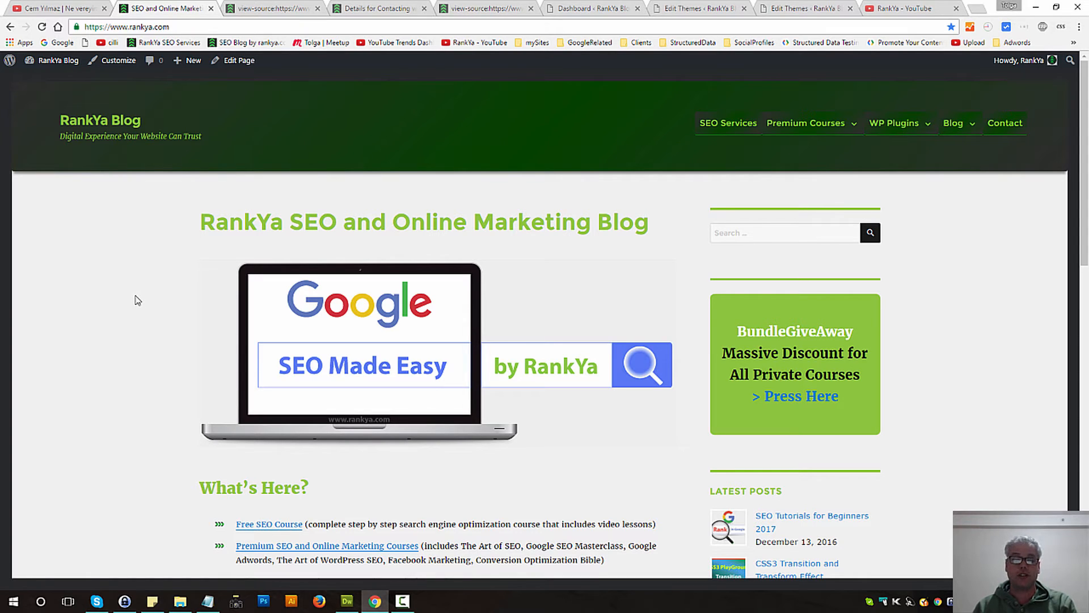
pyautogui.moveTo(187, 299)
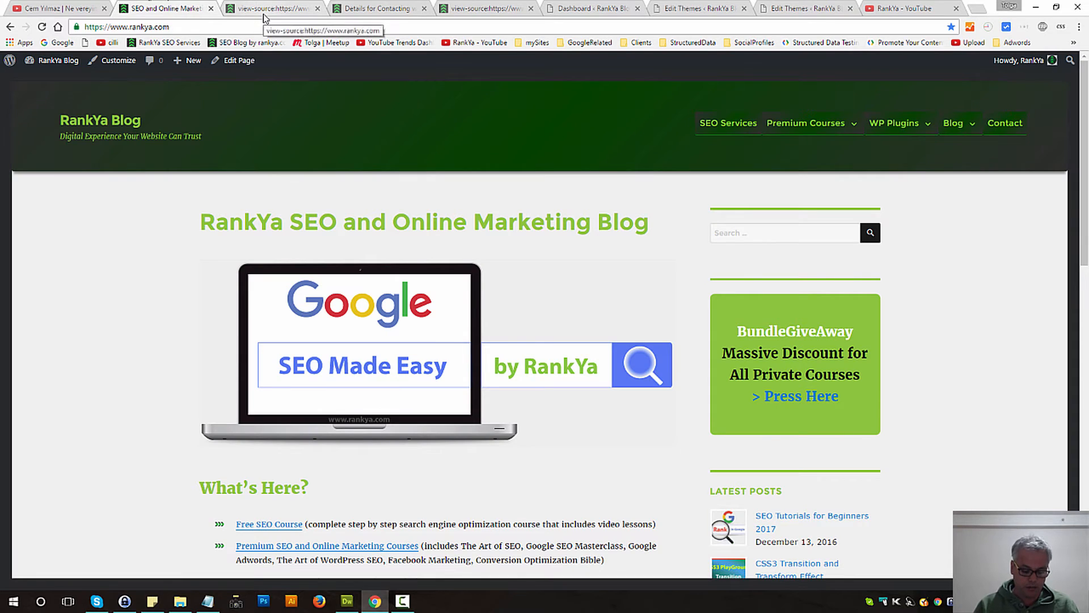
# - View the homepage's page source to search for contact-form, finding no matches
pyautogui.click(271, 8)
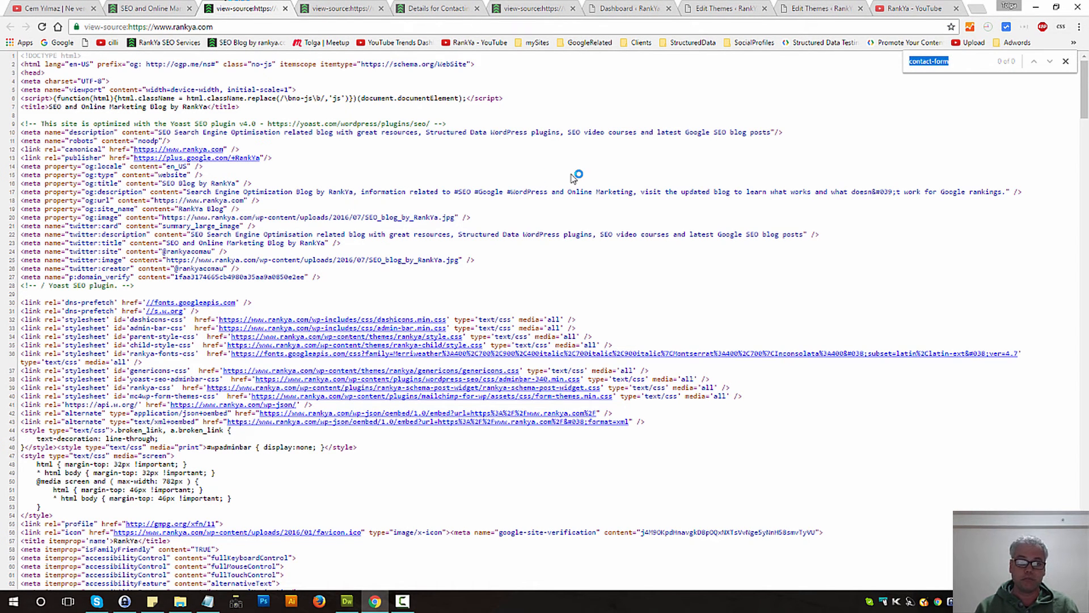
# - Step through contact-form matches in the contact page source, then show the live contact form
pyautogui.click(438, 8)
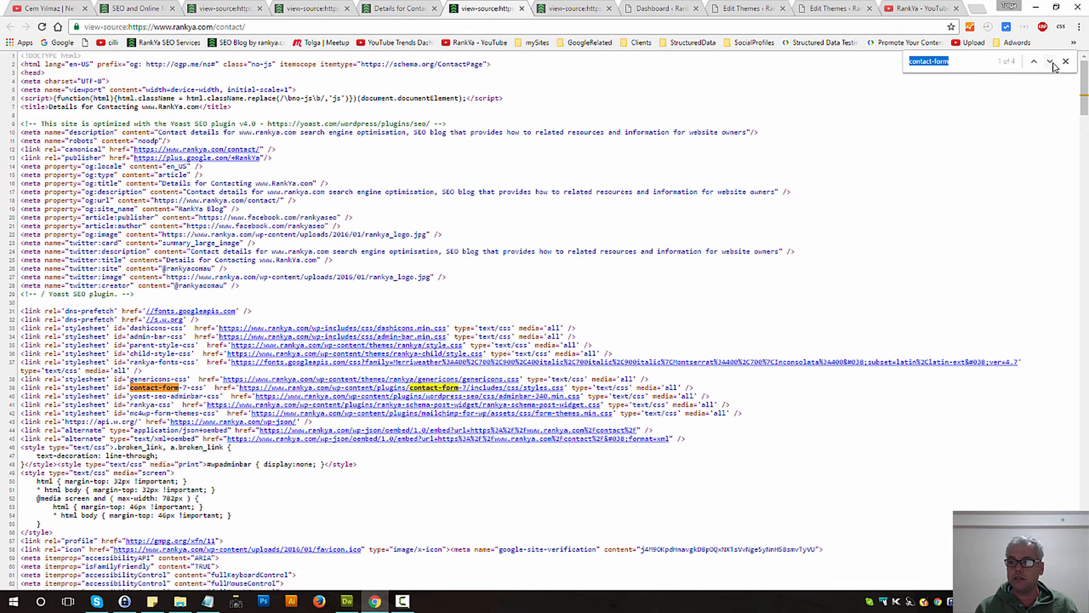
pyautogui.click(1035, 62)
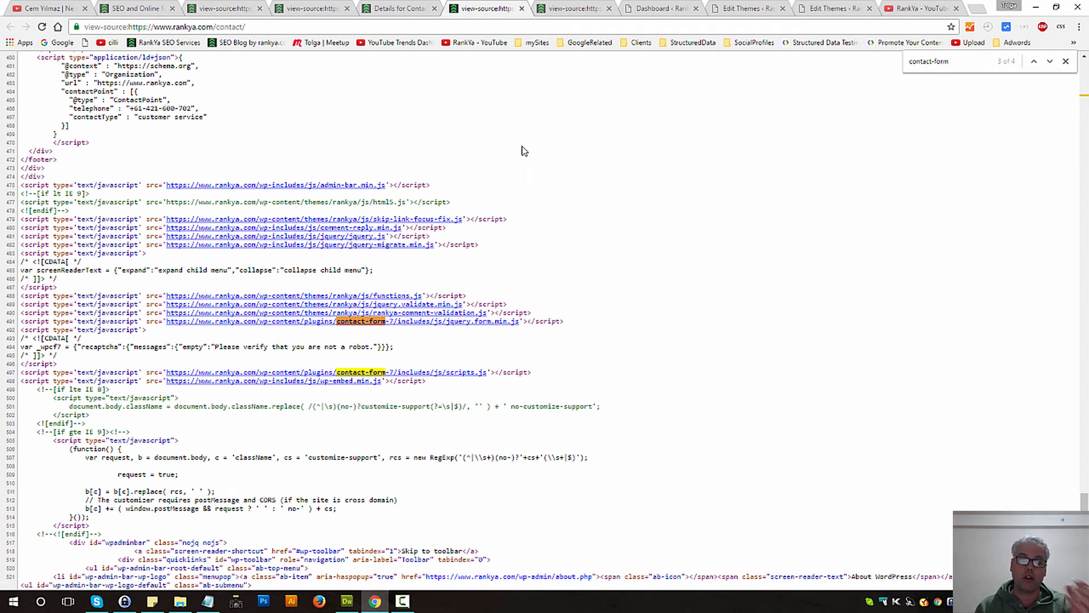
pyautogui.click(396, 8)
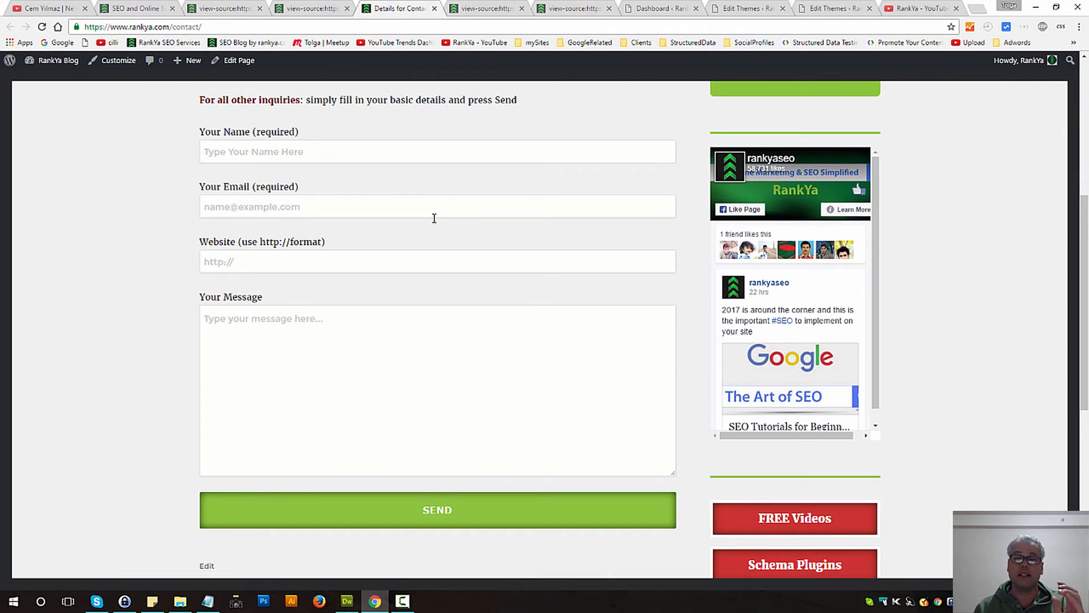
pyautogui.moveTo(478, 348)
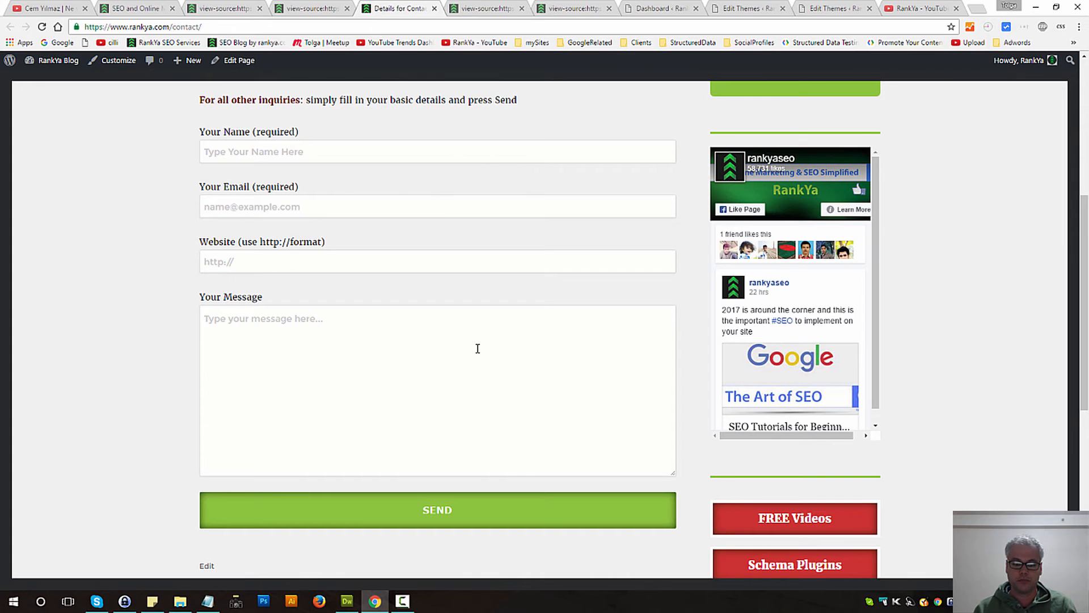
pyautogui.moveTo(483, 345)
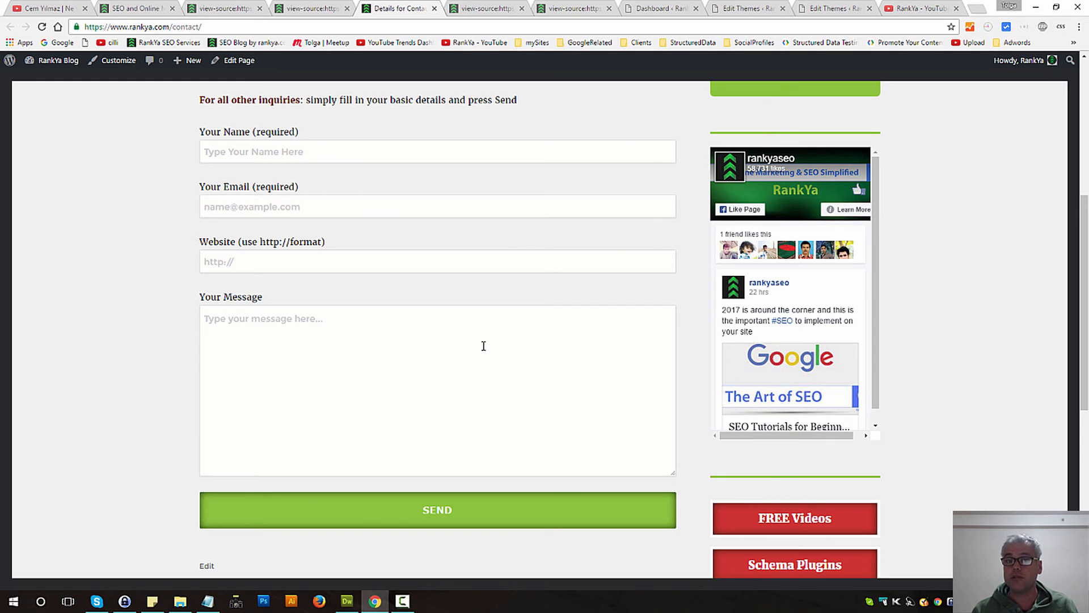
# - Bring up the RankYa YouTube channel page
pyautogui.click(921, 8)
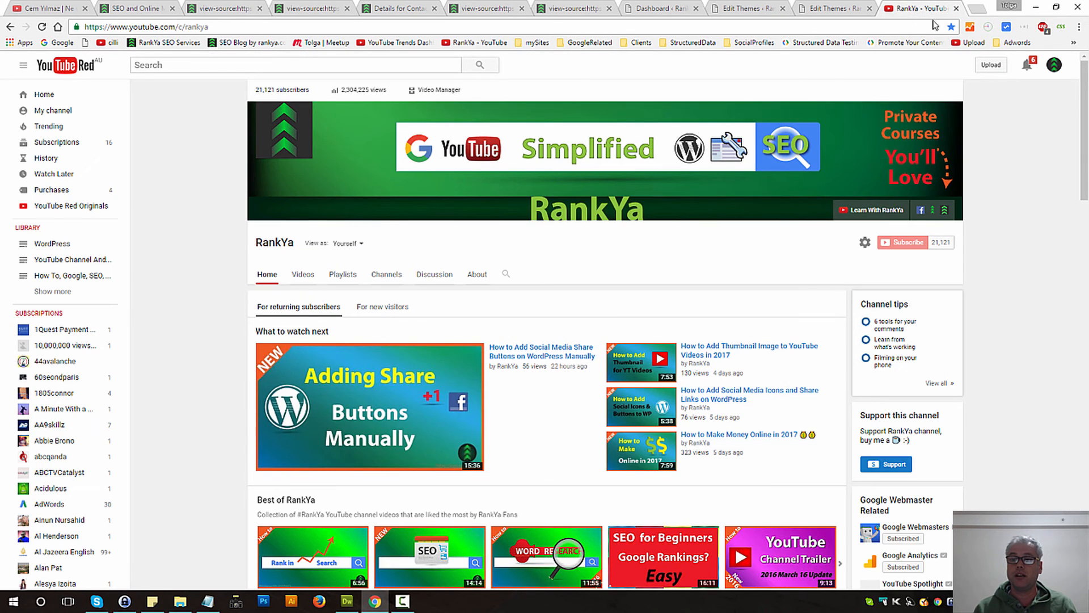